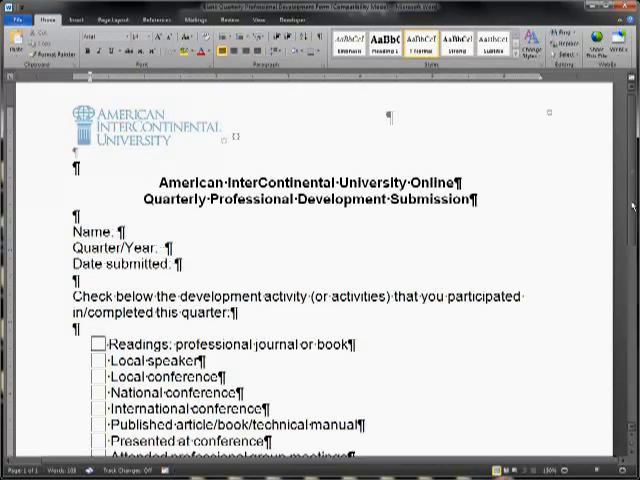
Step: Scroll down to the Signature (Faculty Member) line near the end of the form
scroll("down", 3)
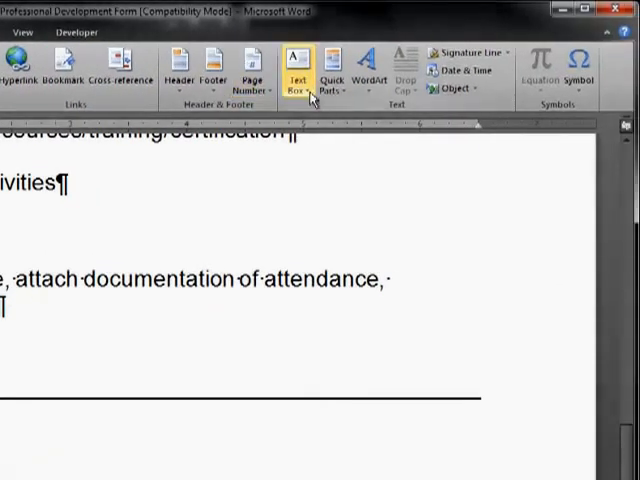
Step: Draw a 0.54 by 2.33 inch text box below the faculty signature label
left_click(295, 68)
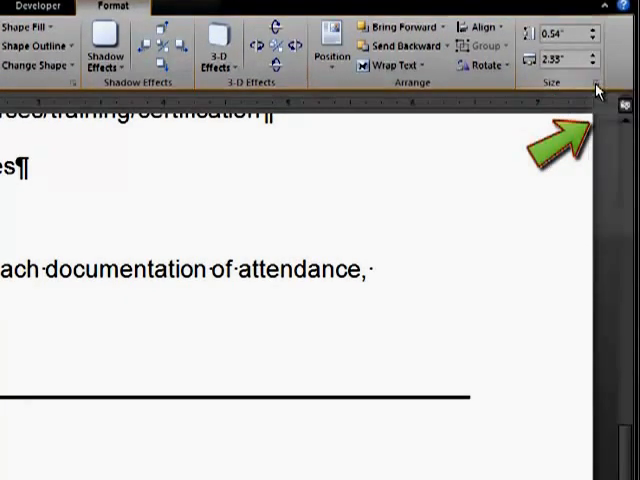
Step: Set the text box's Left, Right, Top and Bottom internal margins to 0
left_click(600, 85)
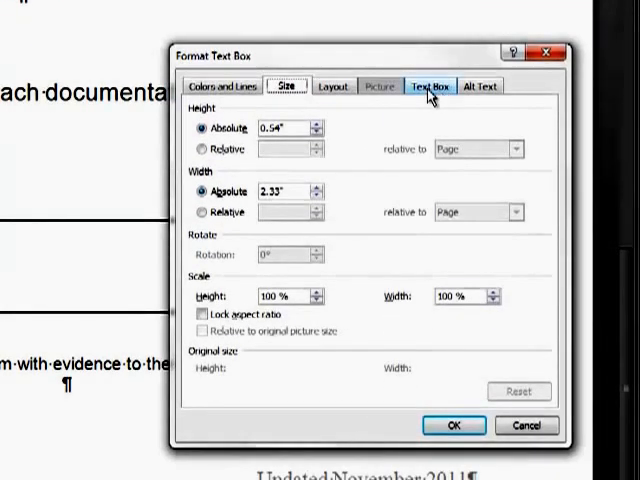
left_click(434, 86)
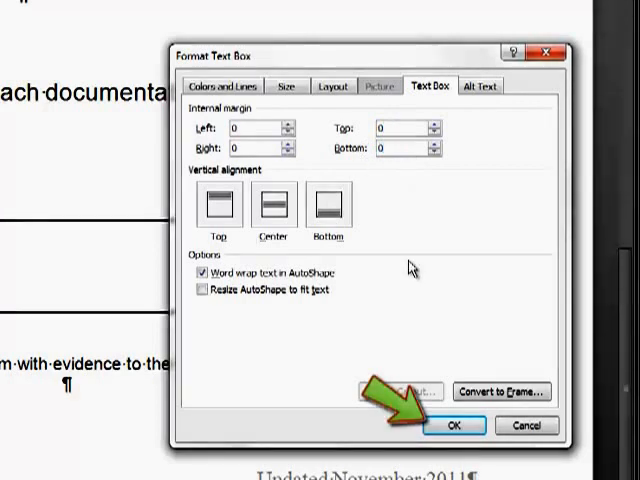
left_click(453, 424)
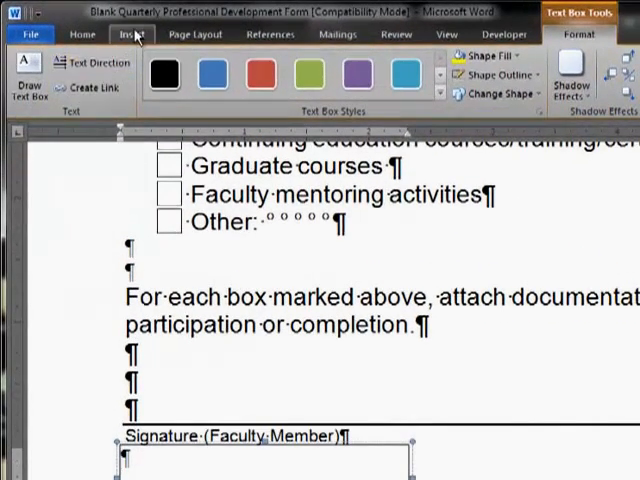
Step: Insert the falls_sig picture into the text box
left_click(131, 33)
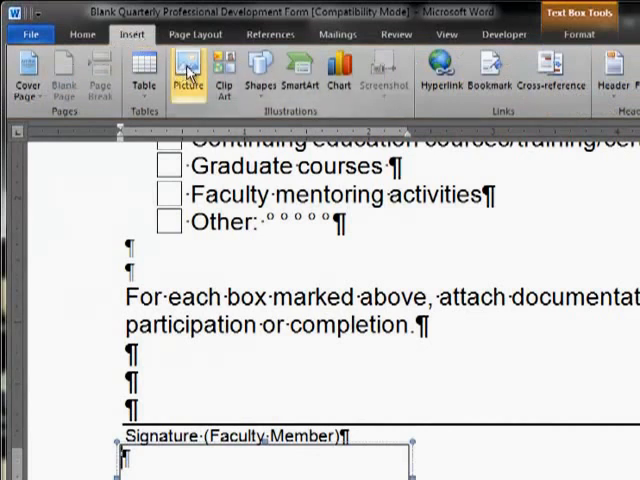
left_click(188, 72)
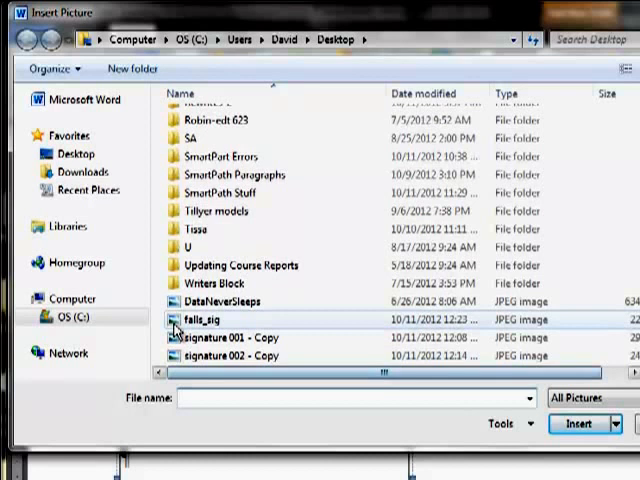
left_click(204, 322)
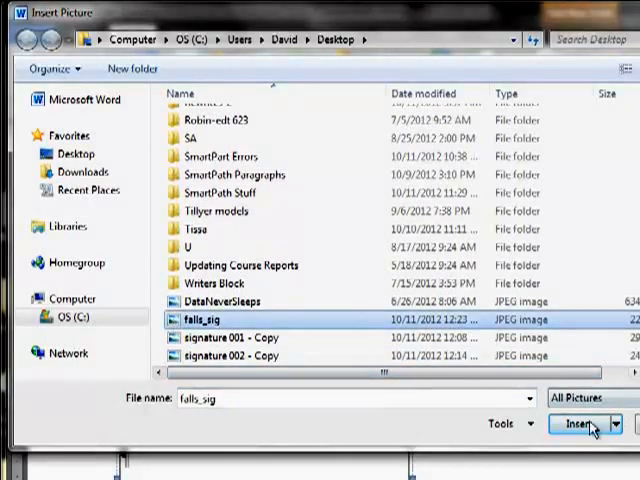
left_click(584, 424)
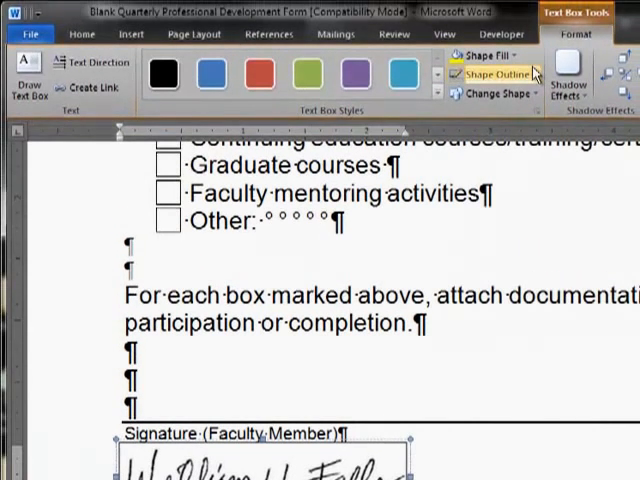
Step: Give the signature text box No Outline via Shape Outline
left_click(495, 74)
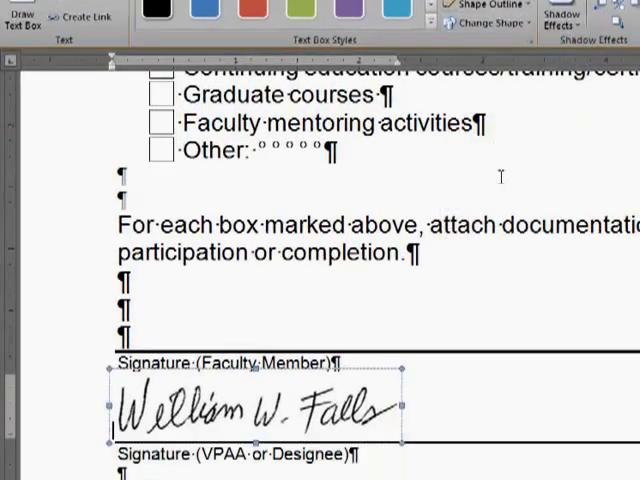
scroll("down", 3)
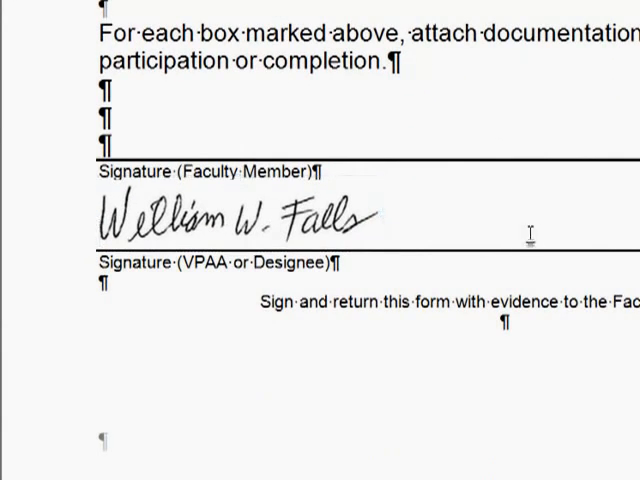